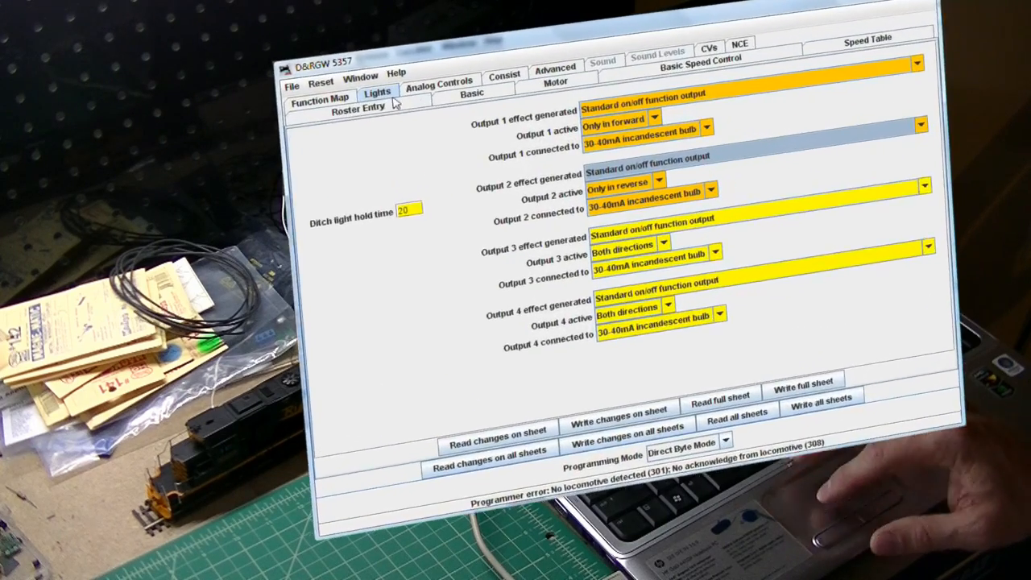
Check the D&RGW 5357 roster details, then set Output 1's generated effect to Mars light.
click(351, 104)
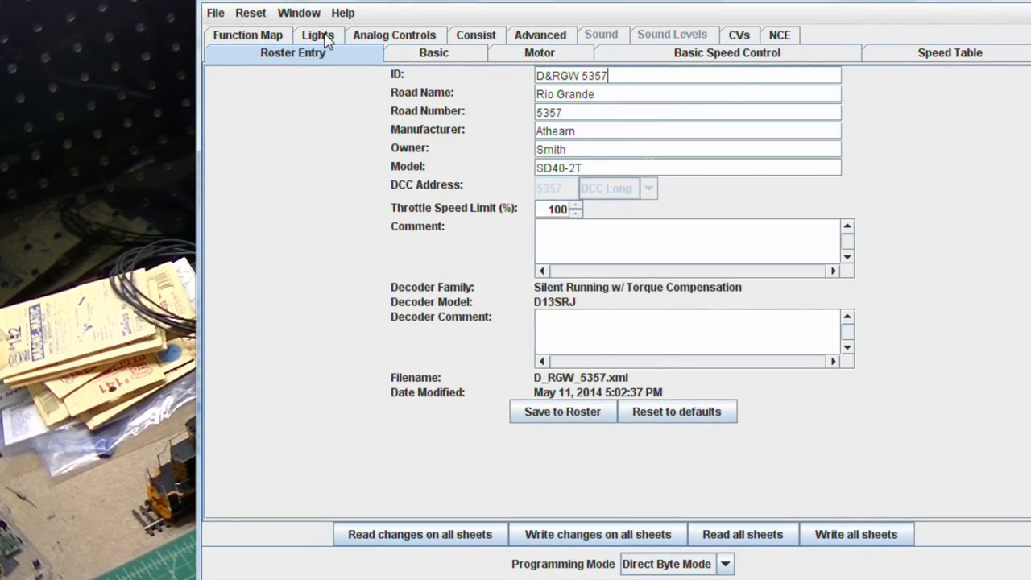
click(317, 36)
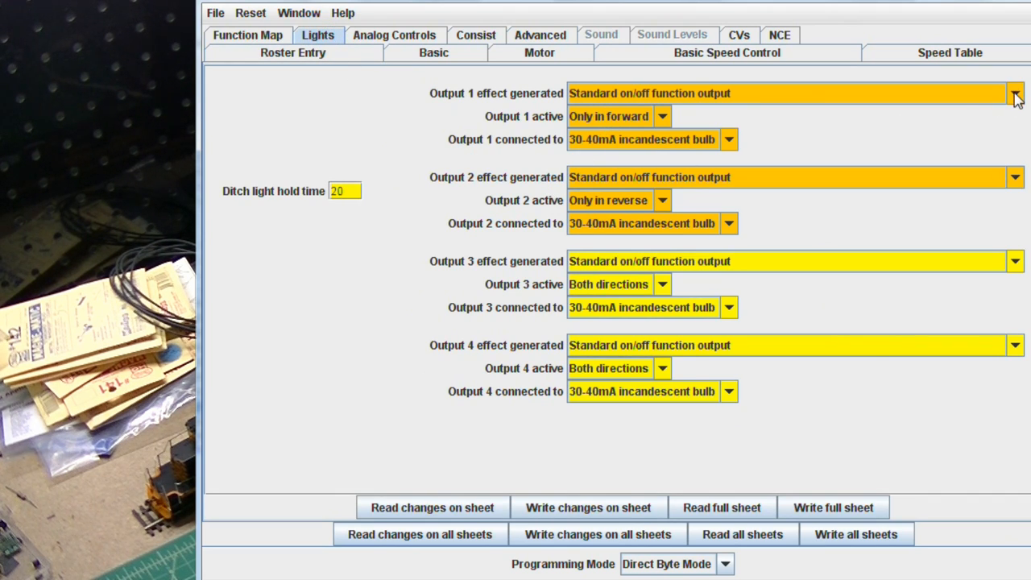
click(1015, 92)
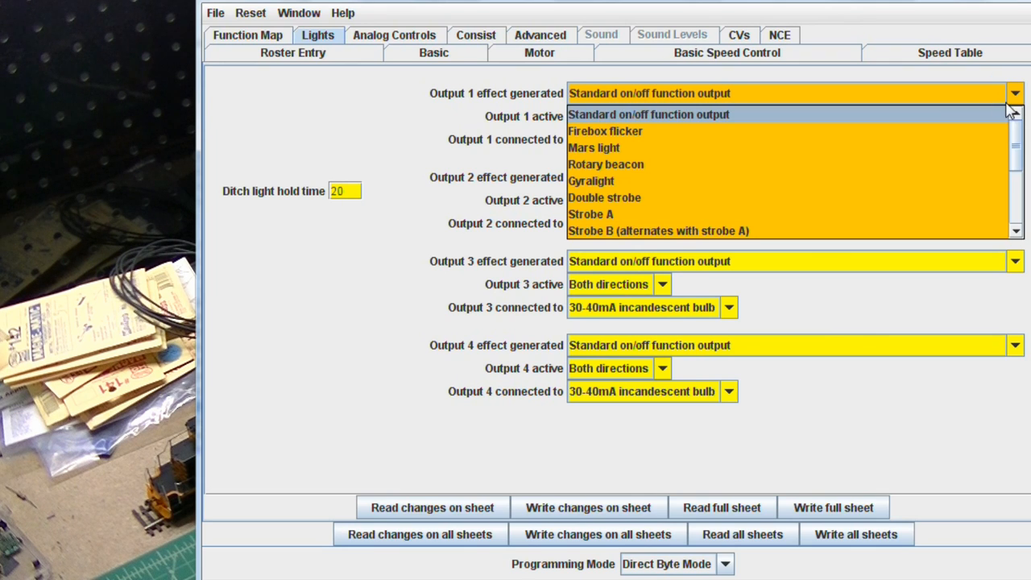
click(593, 148)
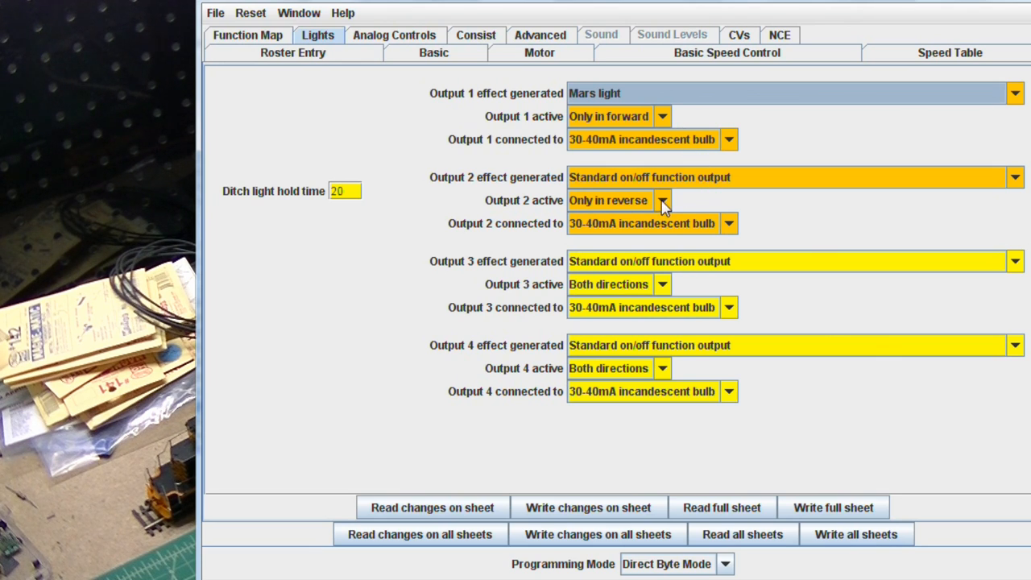
Set Output 2 active direction to Only in forward.
click(662, 200)
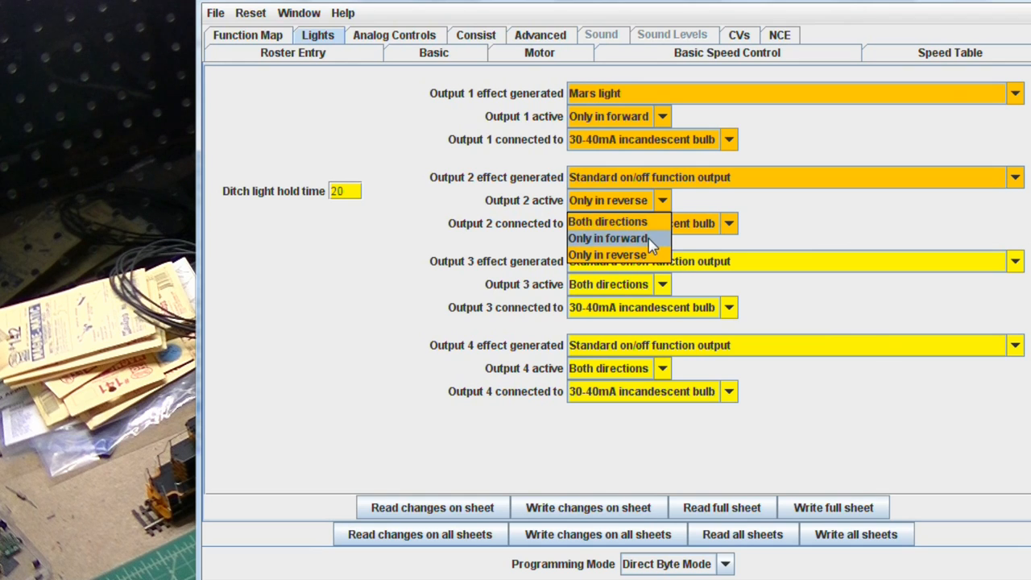
click(609, 239)
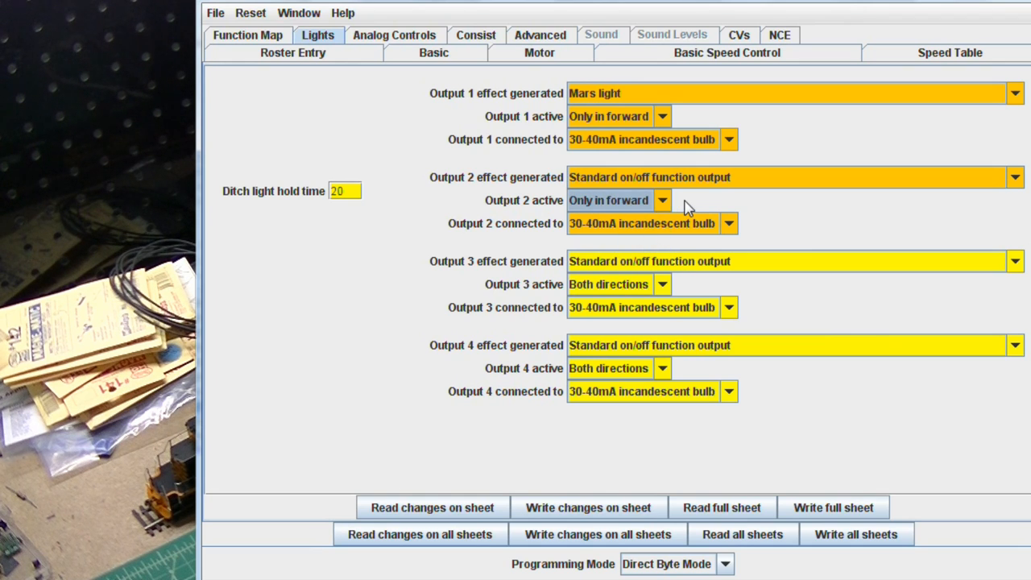
mouse_move(683, 287)
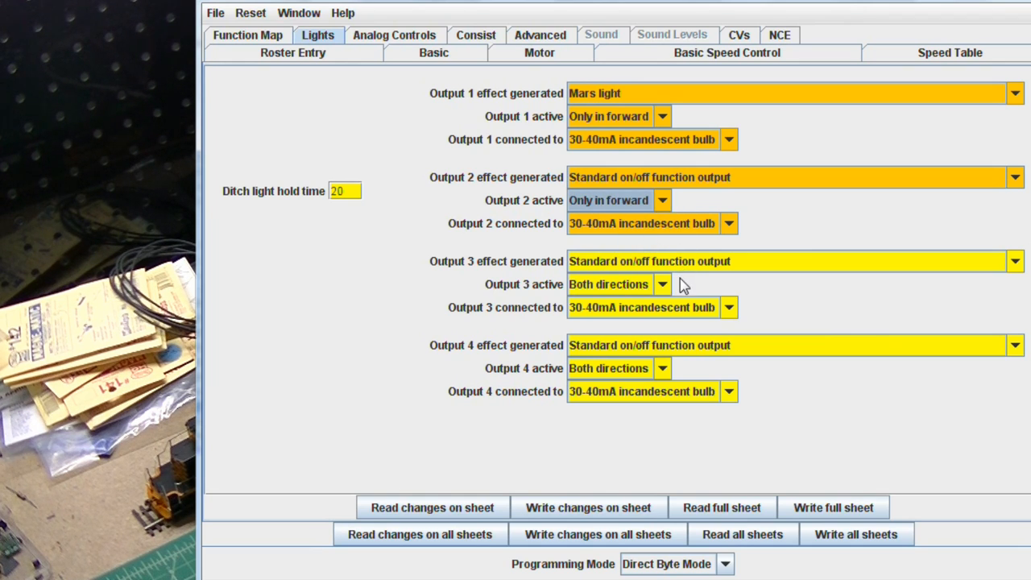